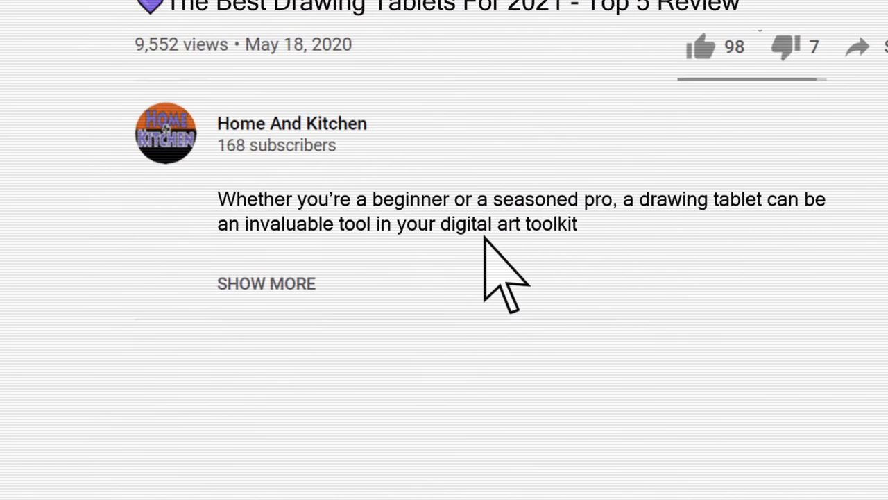
Step: Expand the description via SHOW MORE to reveal the five drawing tablets and Amazon links
left_click(266, 283)
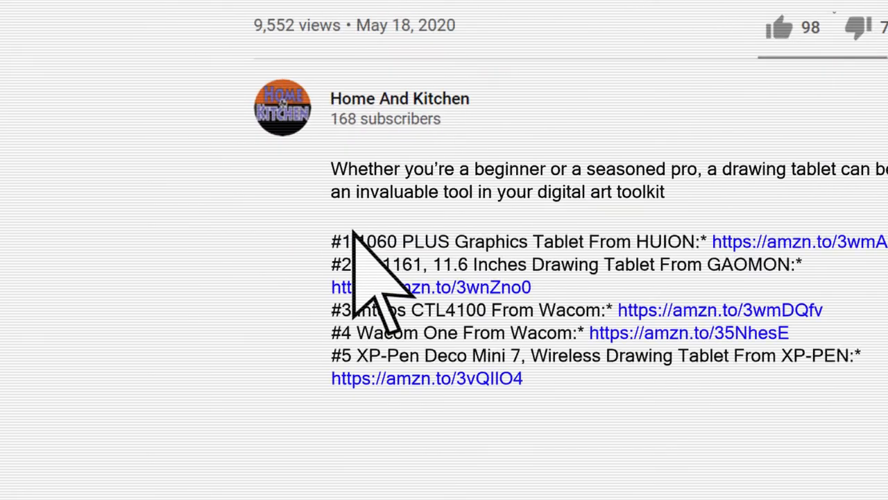